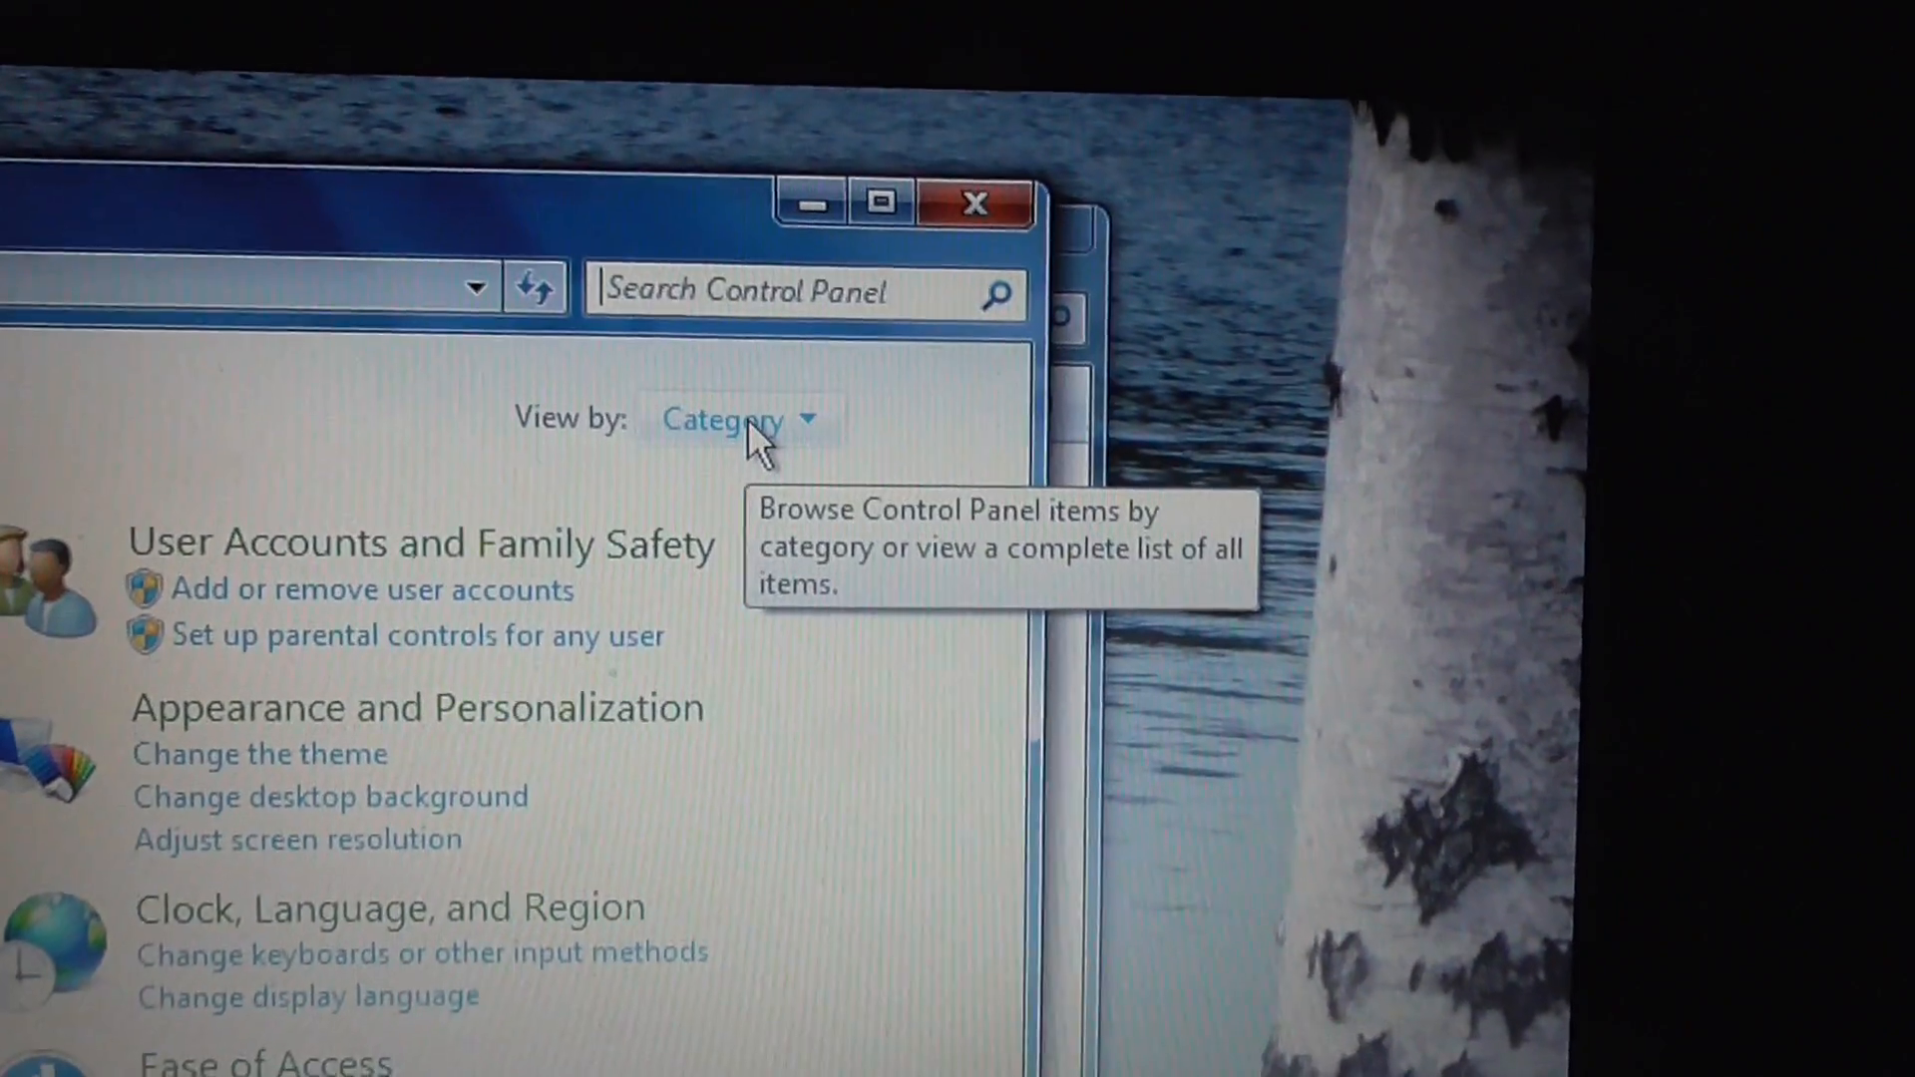
Open the Ease of Access category from the Control Panel home view.
click(733, 419)
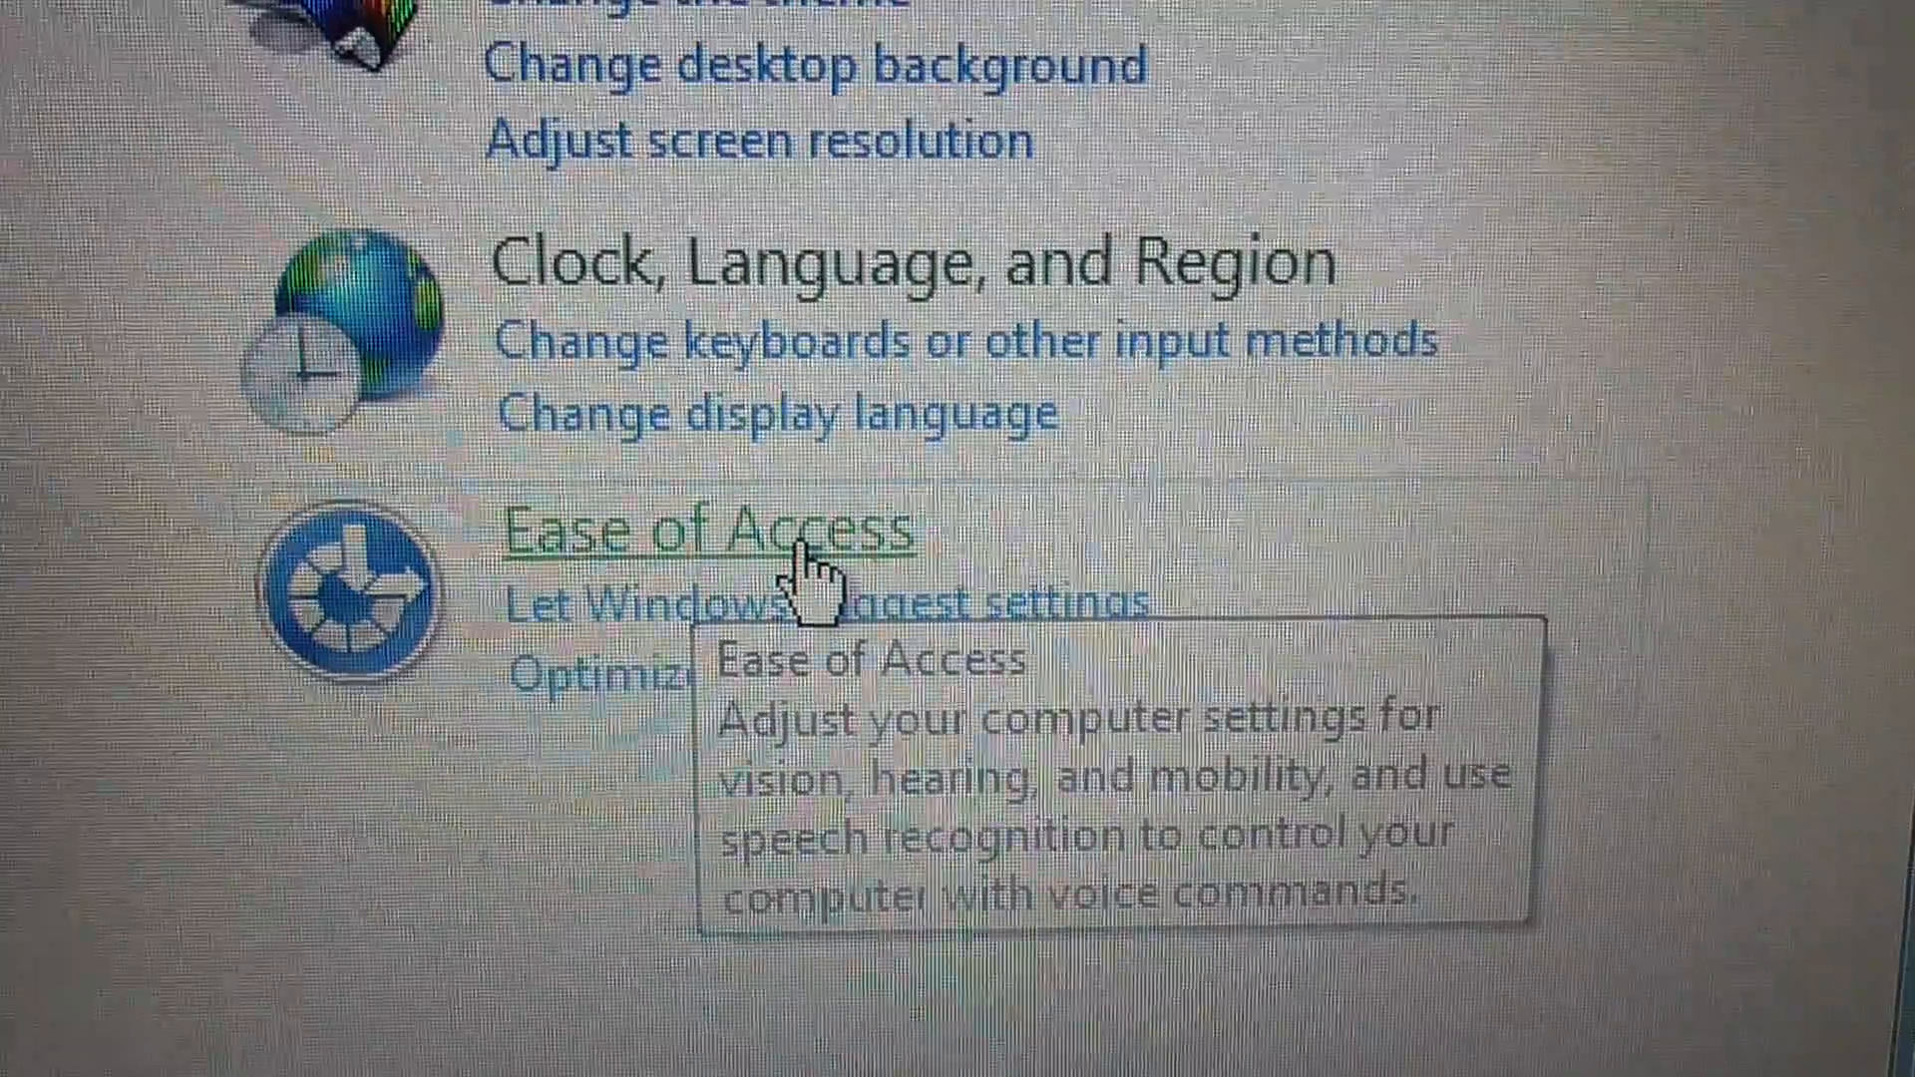
click(711, 532)
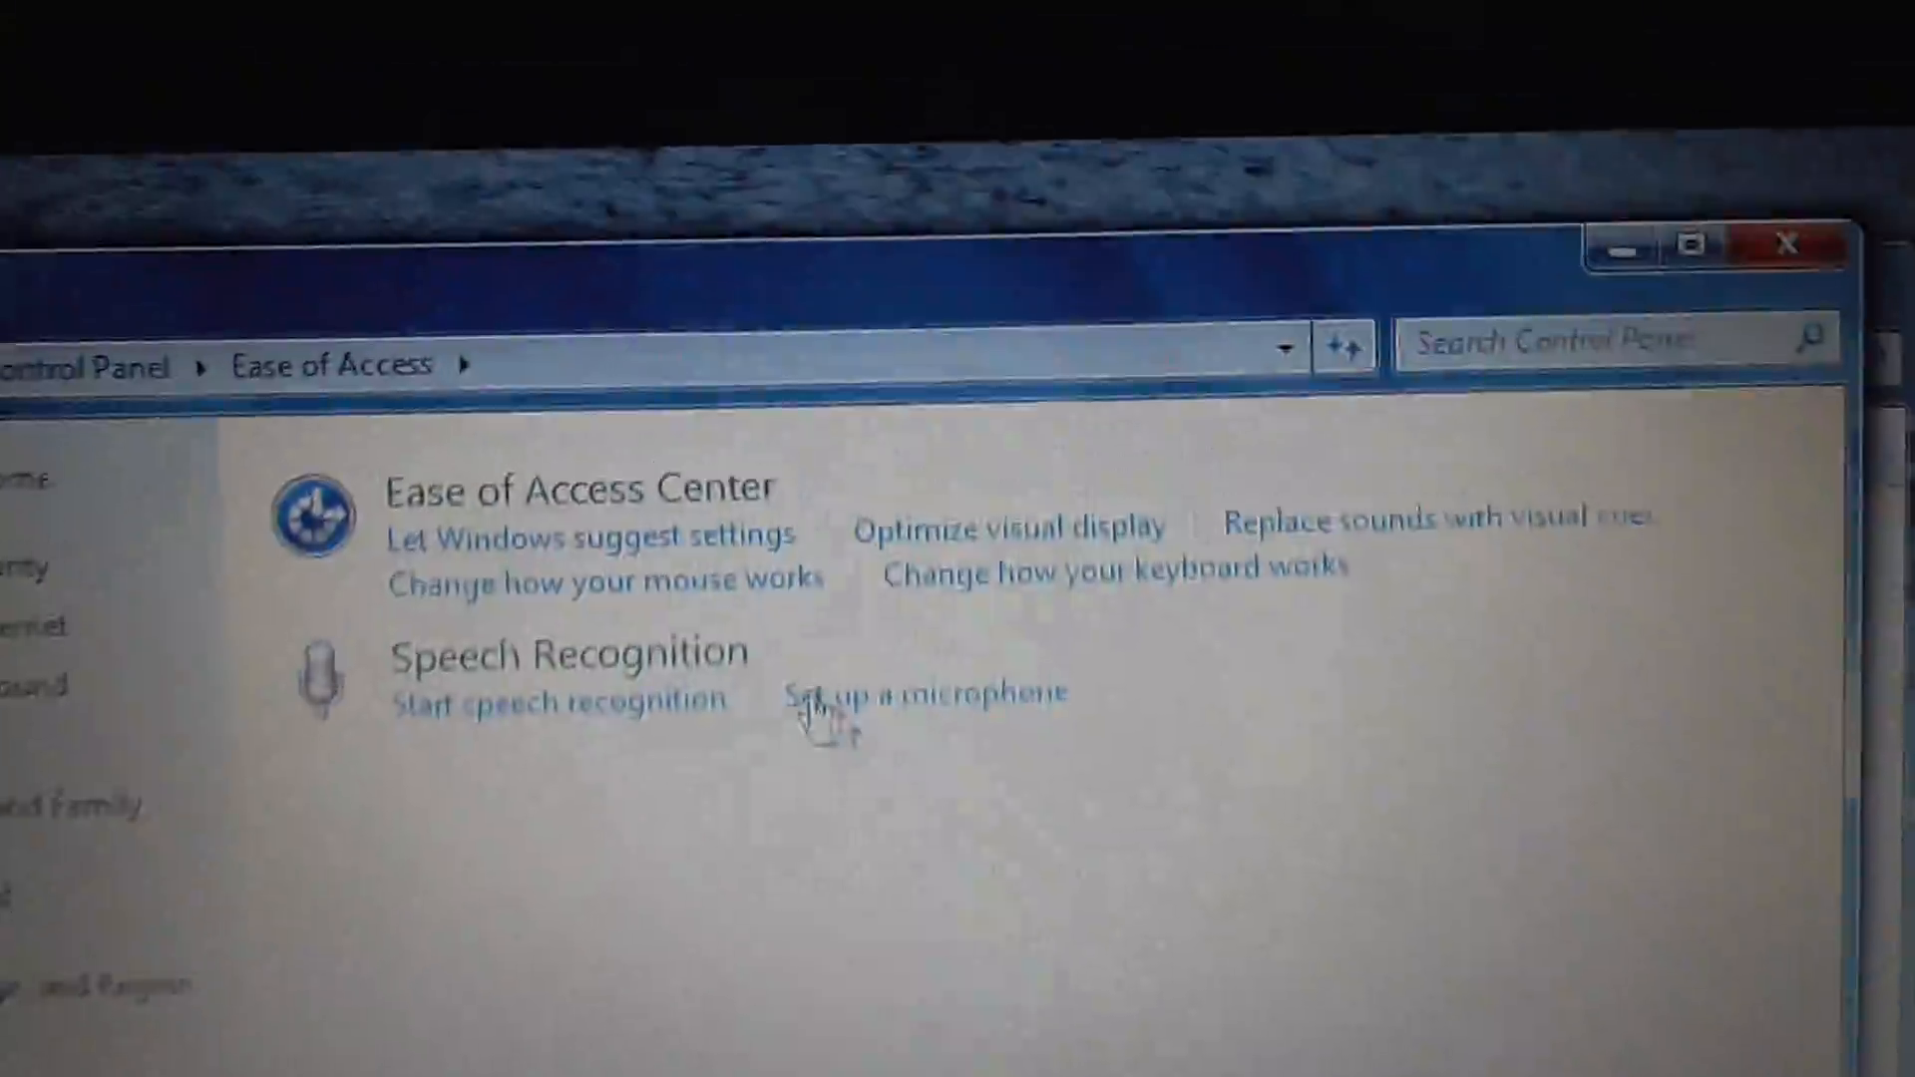